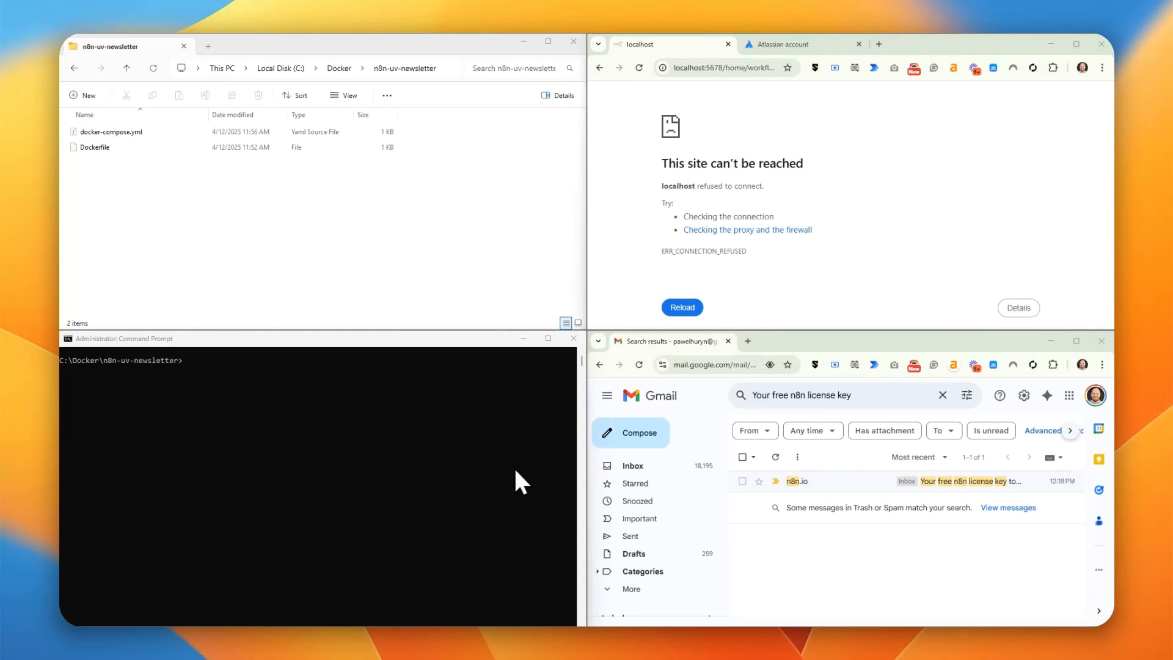
mouse_move(479, 468)
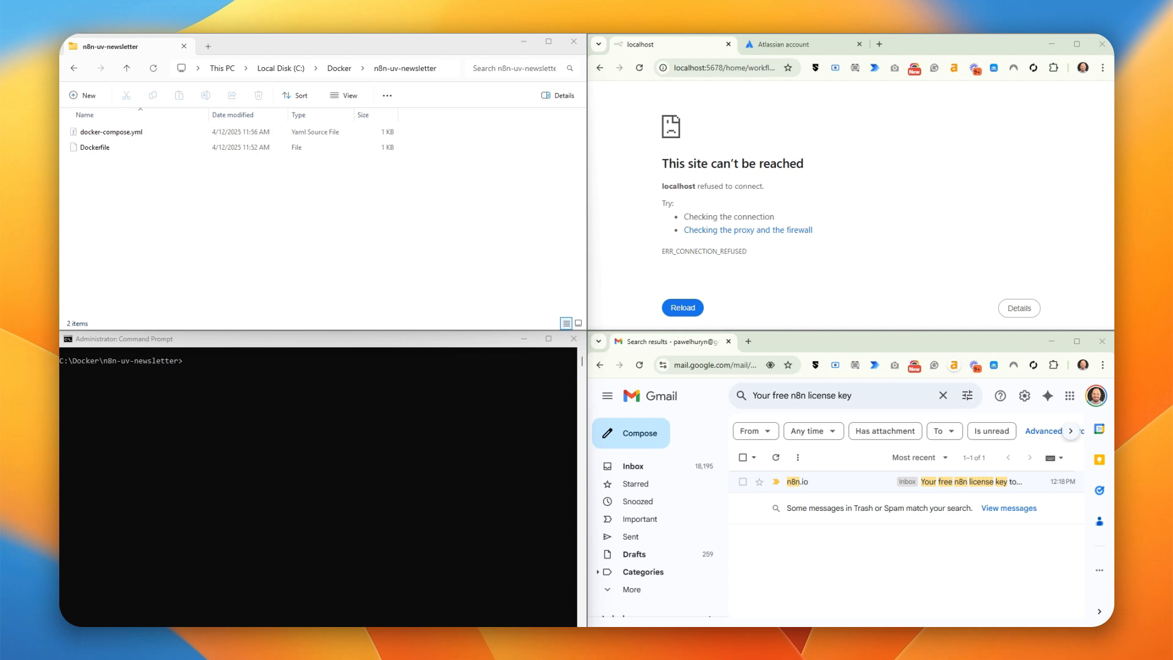
Stop the n8n containers with 'docker-compose down', then rebuild with 'docker-compose build --no-cache'.
text(docker-compose down)
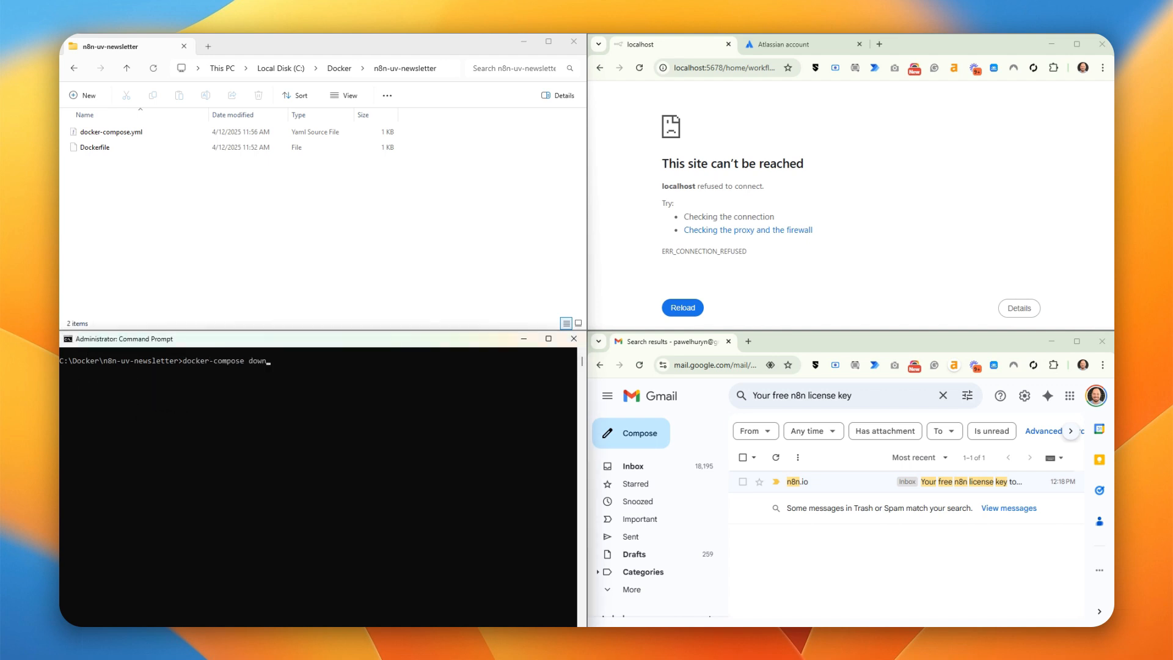
key(Return)
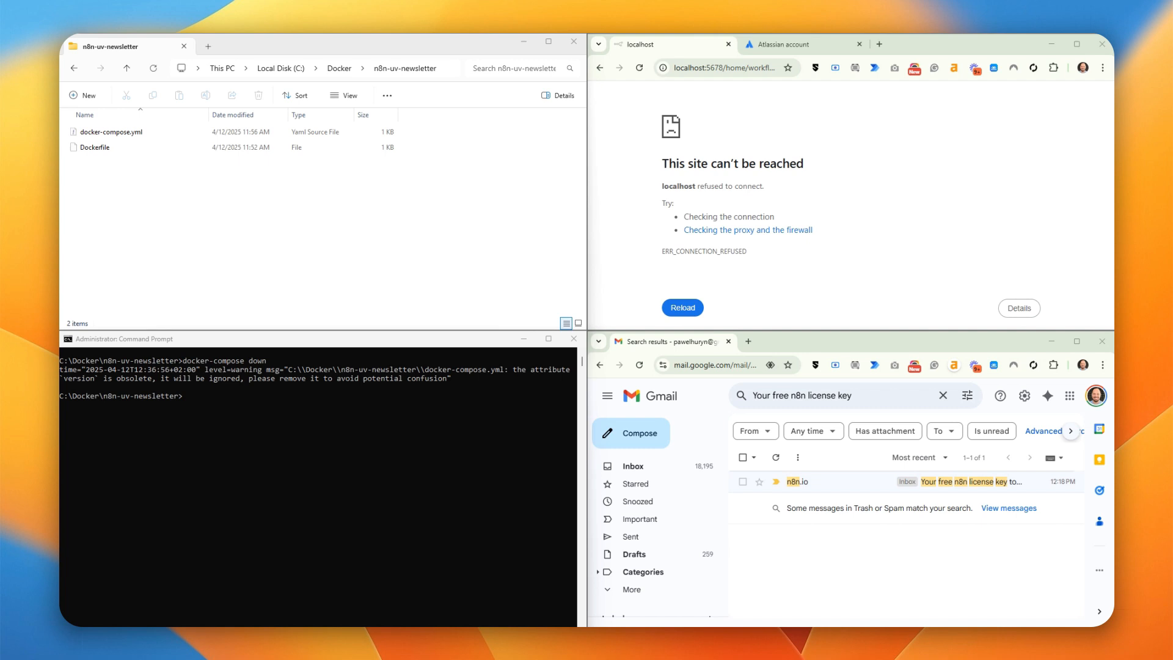
mouse_move(267, 384)
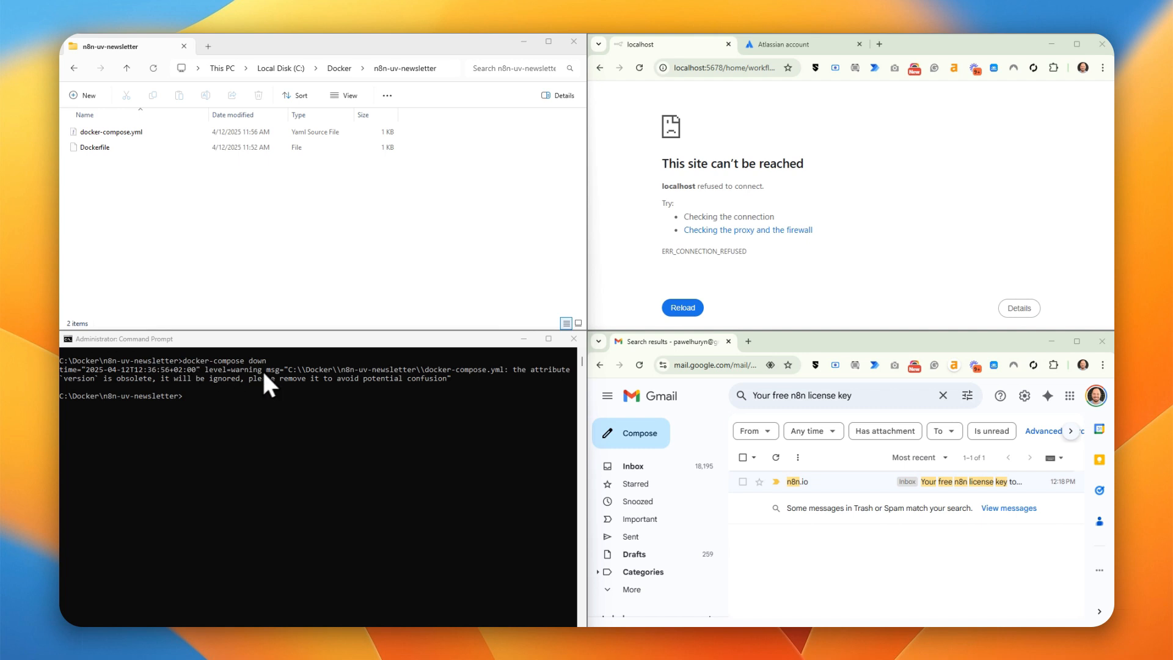
text(docker-compose build --no-cache)
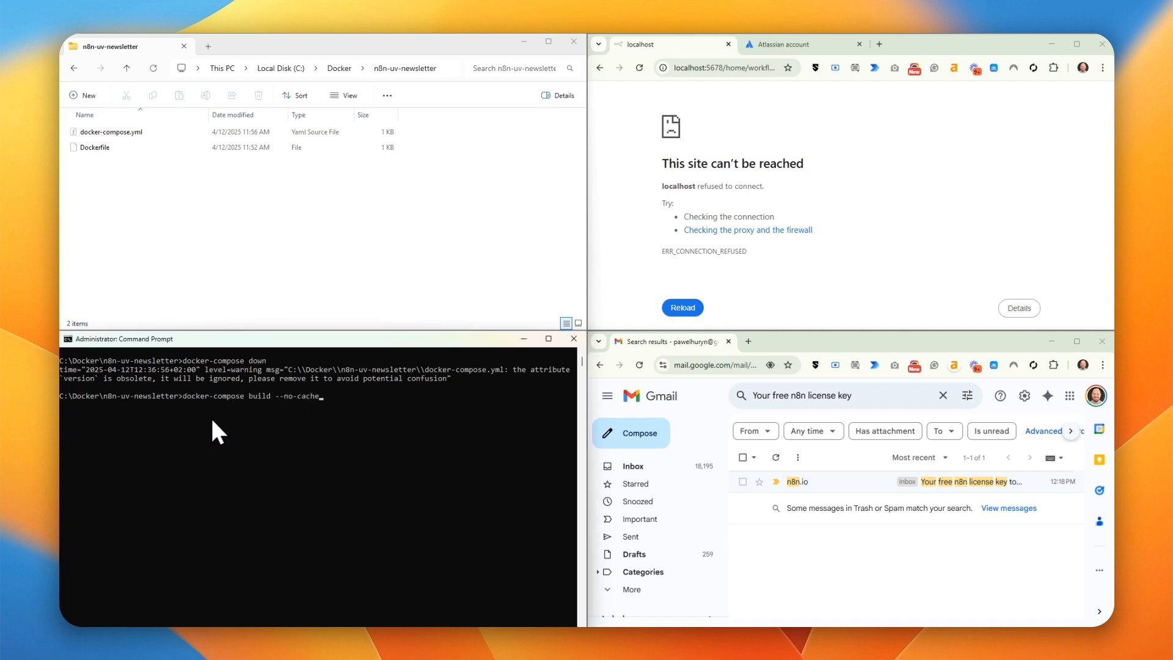
key(Return)
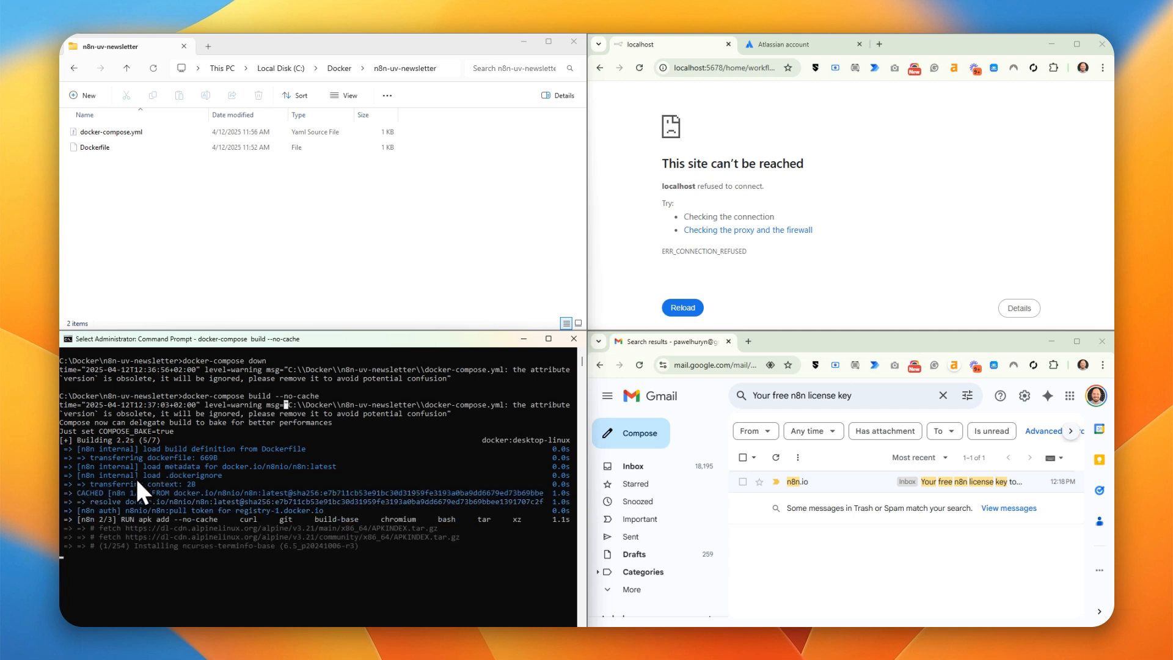
mouse_move(100, 520)
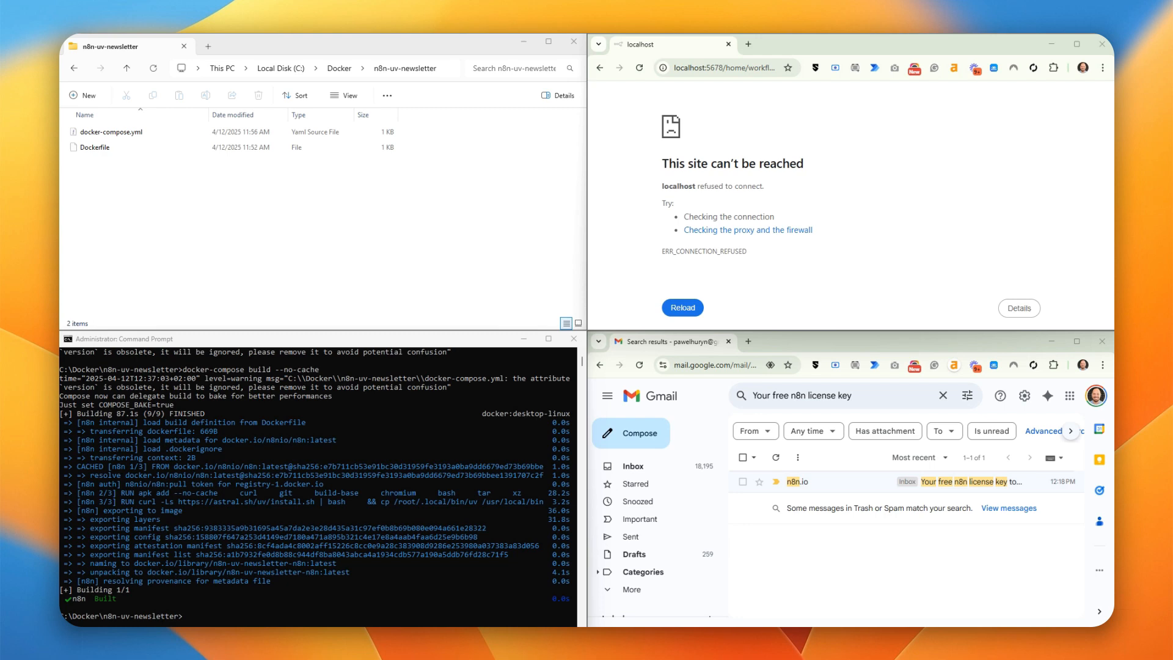
Start the rebuilt n8n container in the background with 'docker-compose up -d'.
text(docker-compose up -d)
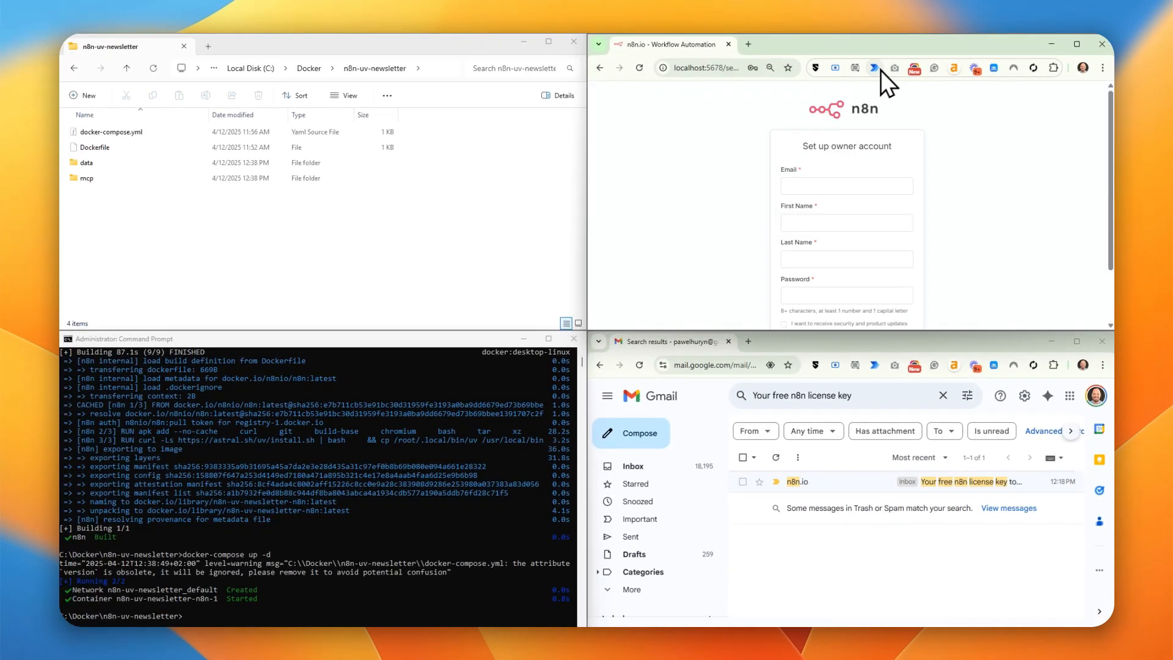
mouse_move(864, 74)
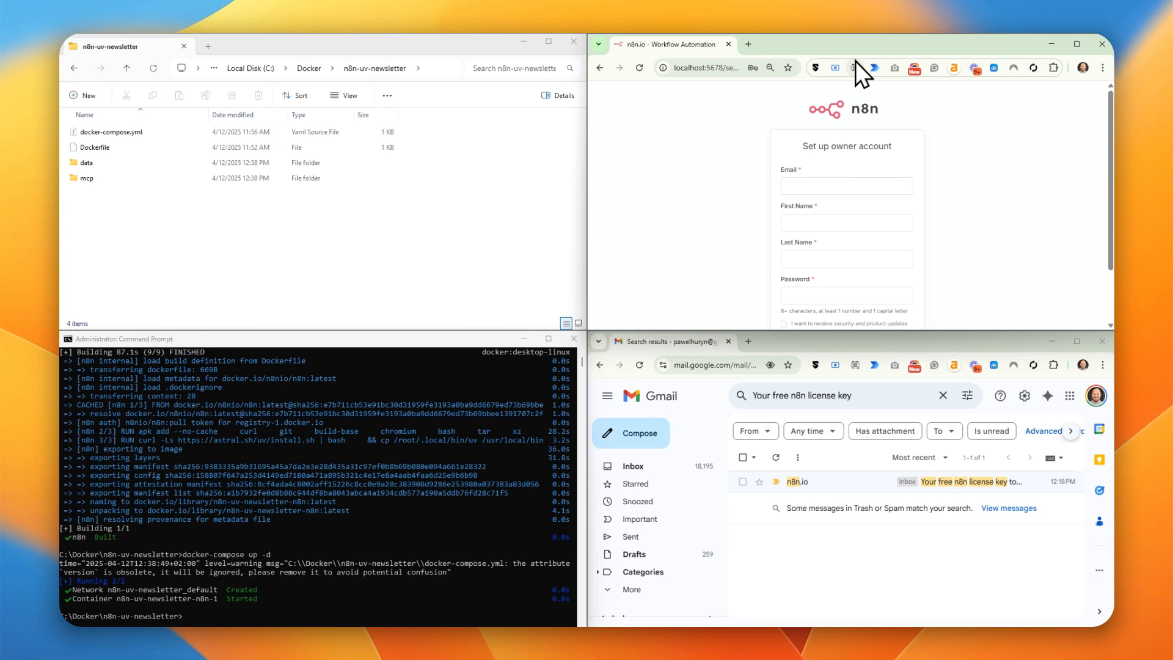
mouse_move(800, 60)
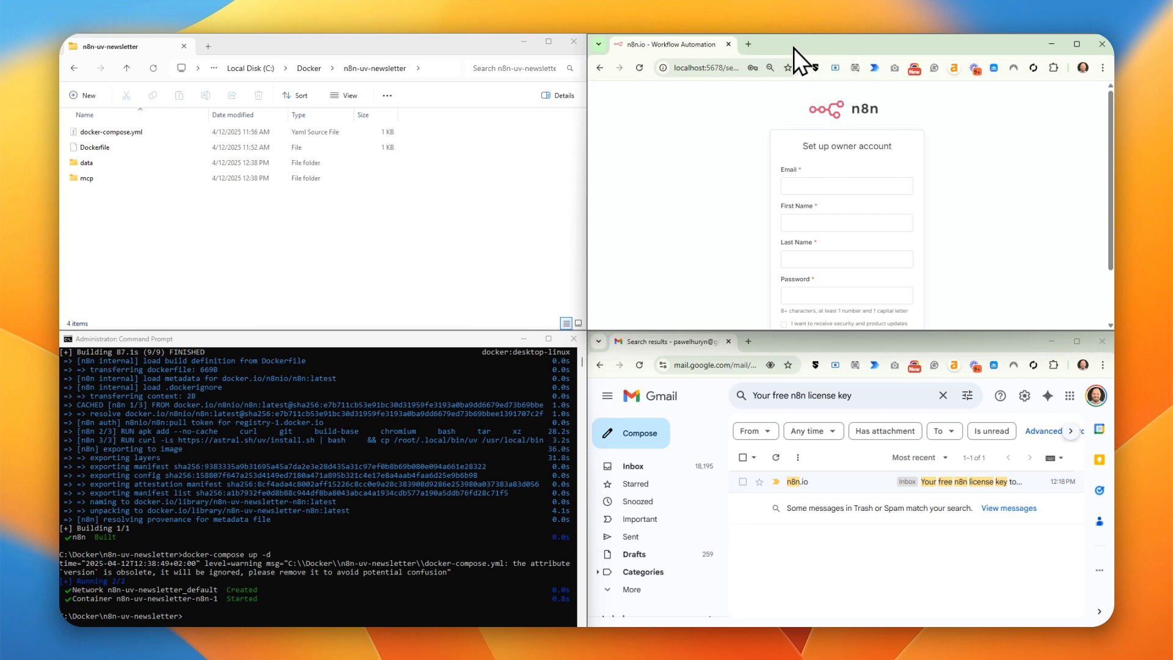
Create the n8n owner account using a saved email address.
click(847, 186)
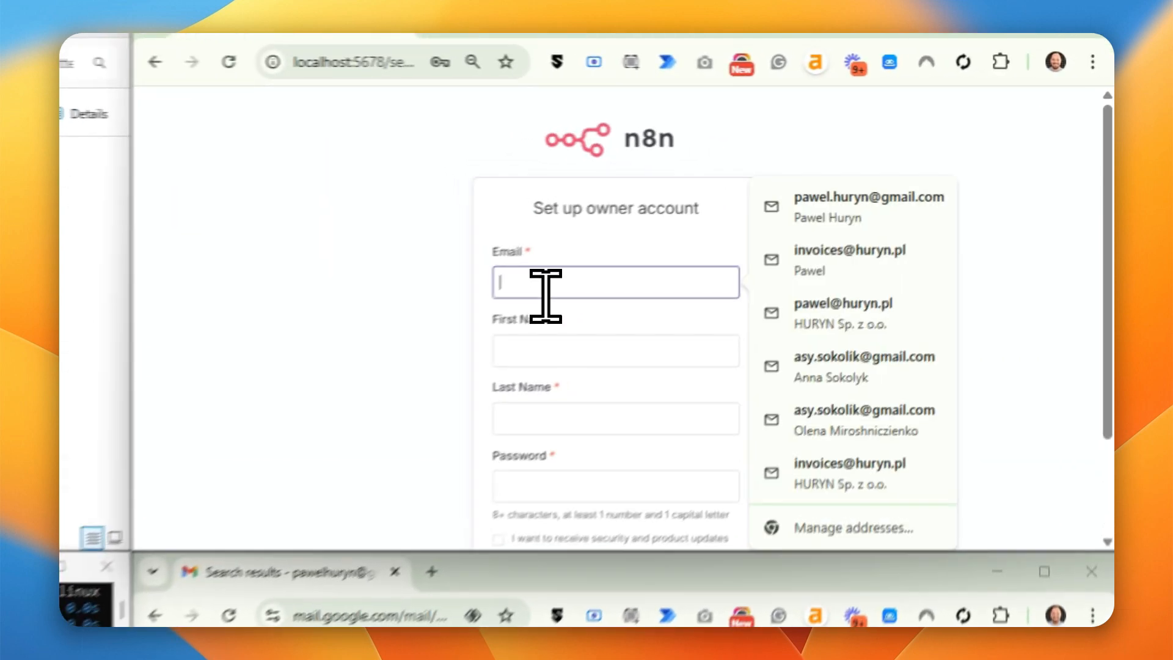
click(868, 207)
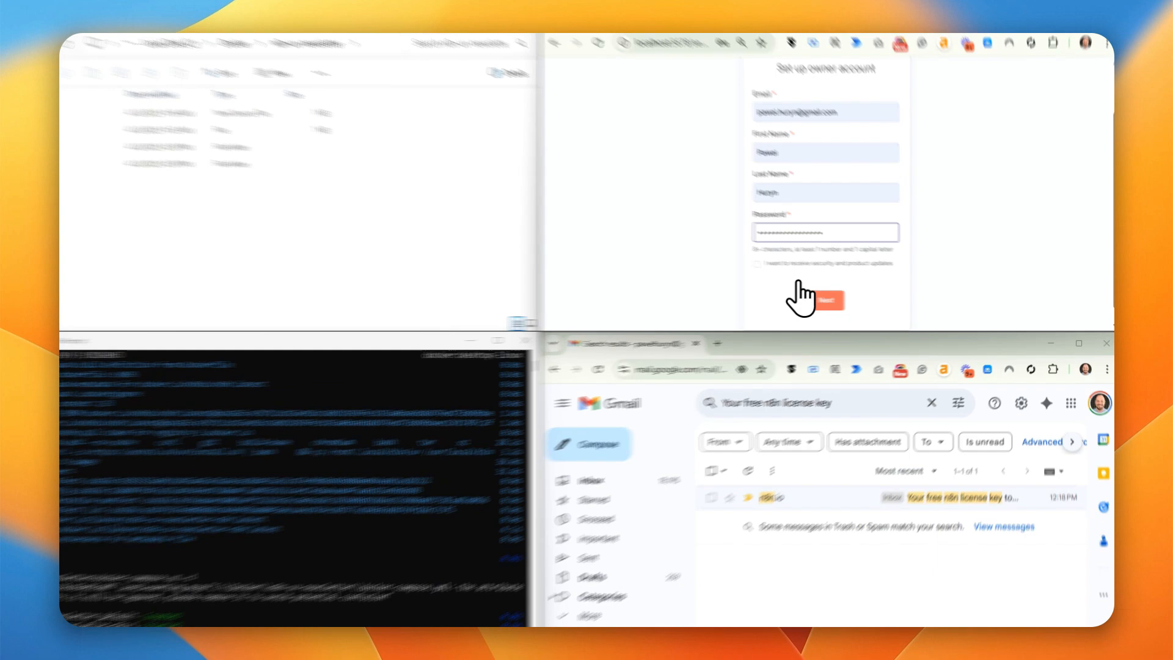
click(822, 300)
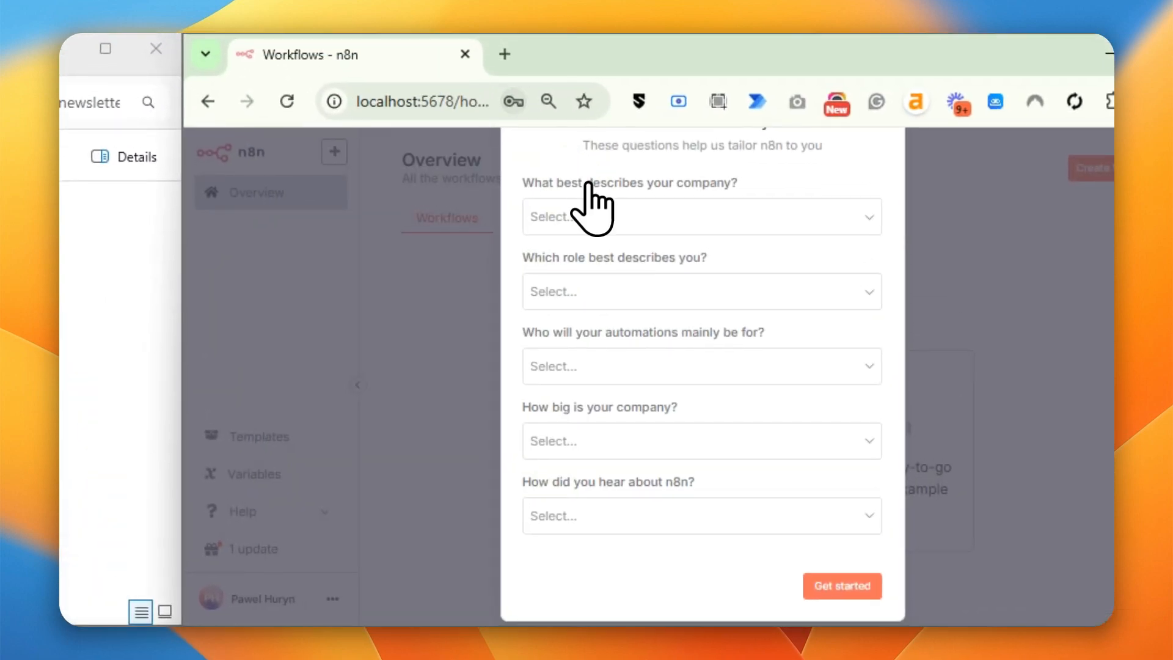
Answer the onboarding survey: Software as a service, Customer support, found via Google.
click(701, 292)
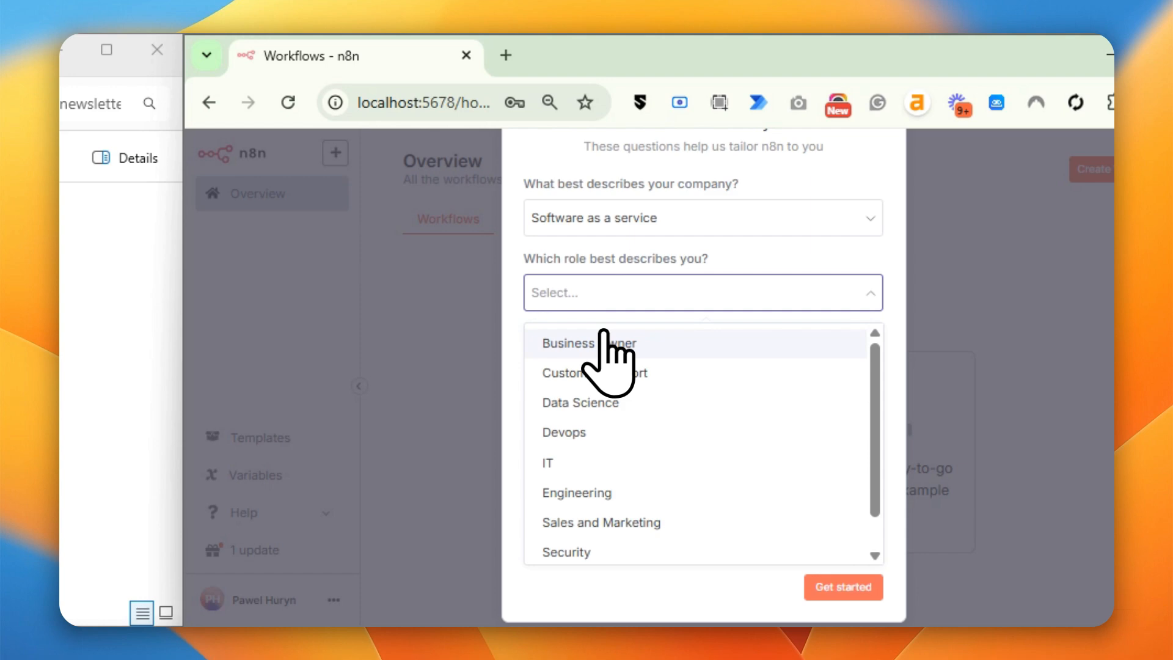
click(593, 372)
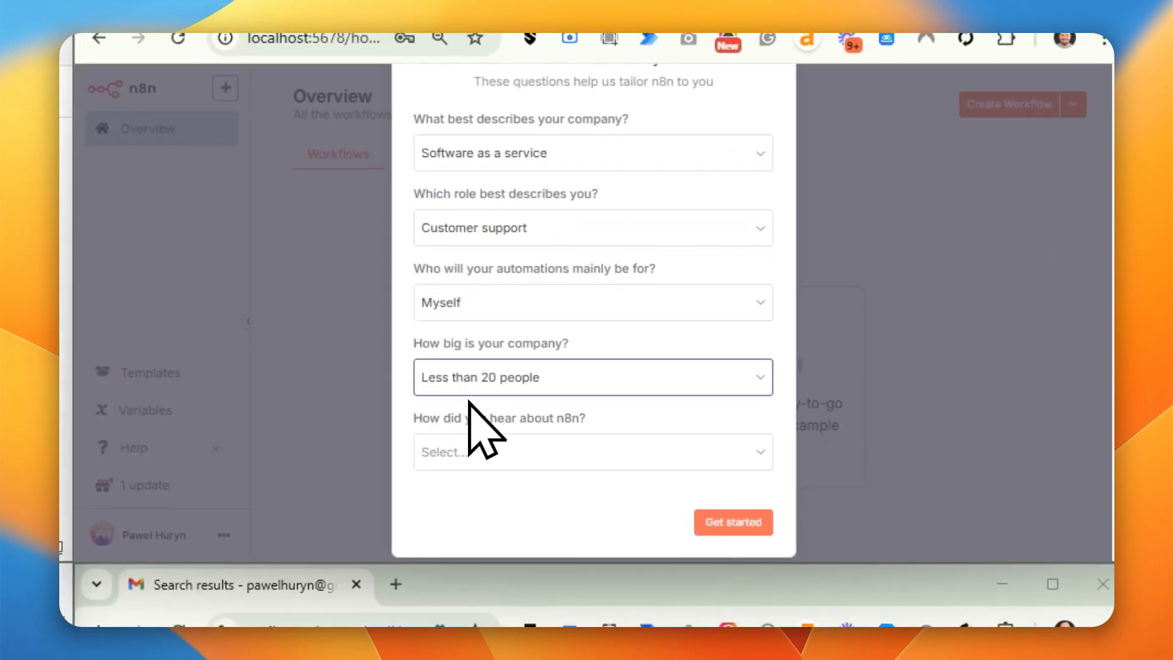
click(591, 452)
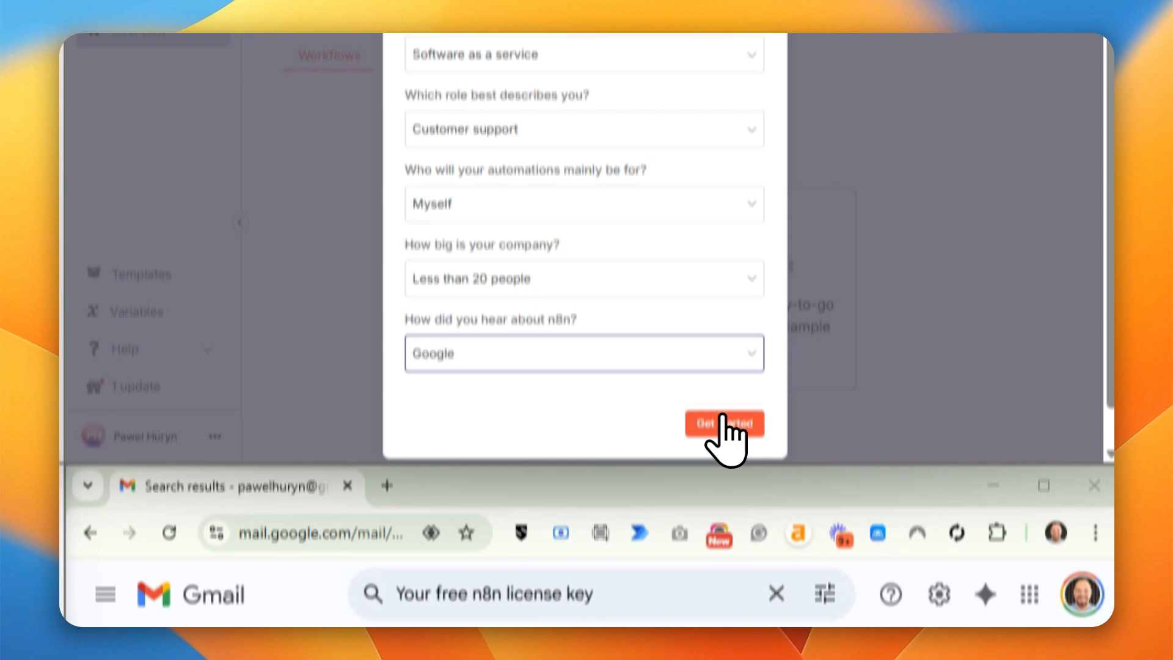
click(723, 423)
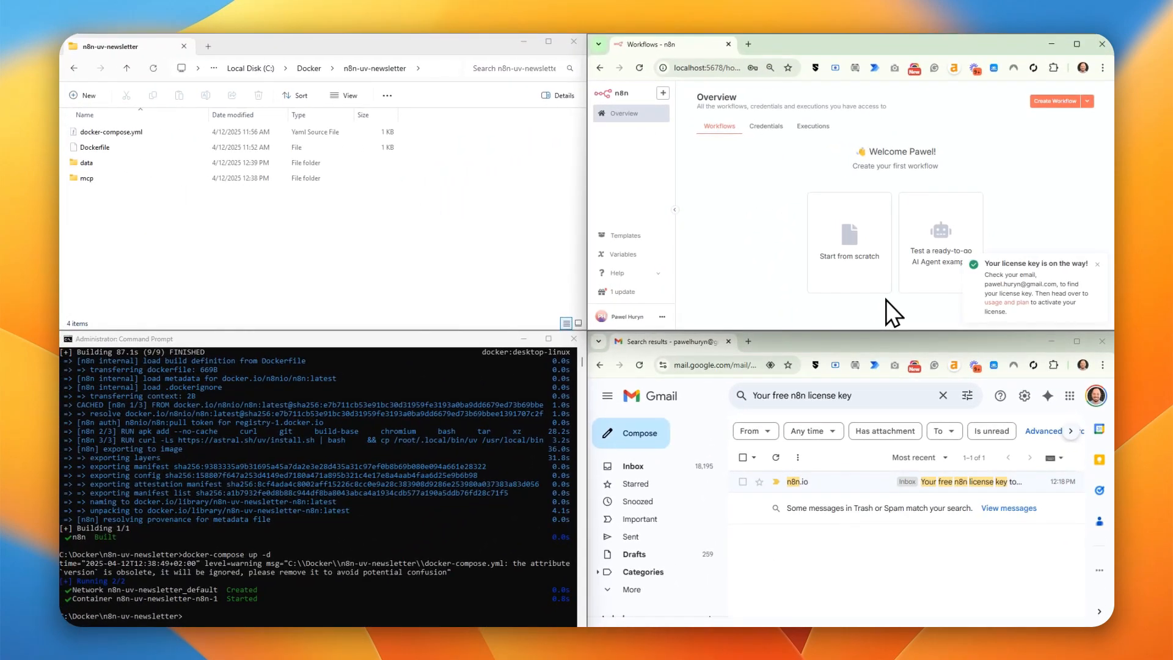
mouse_move(875, 416)
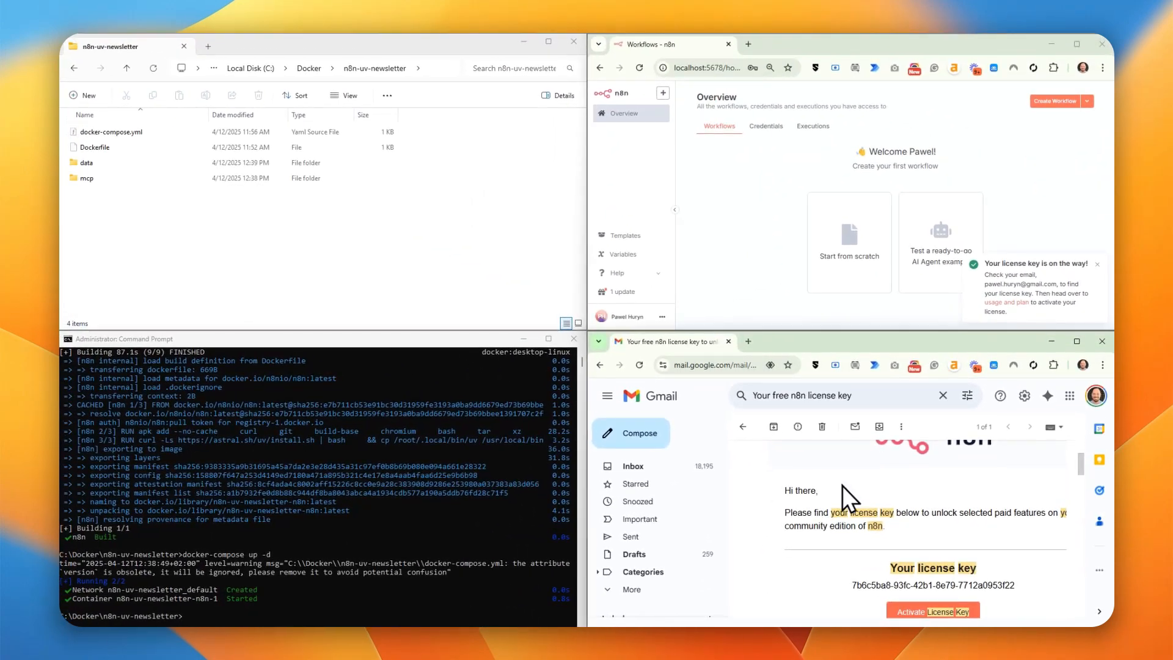
mouse_move(964, 618)
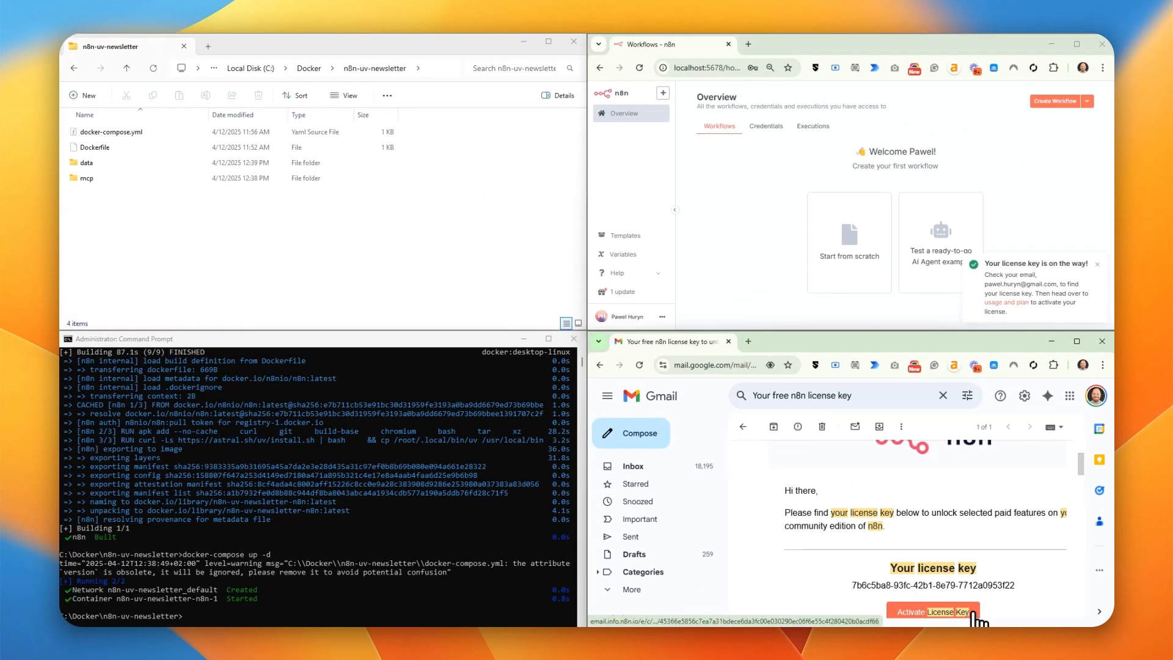
Activate the n8n license key from the 'Your free n8n license key' email.
click(1076, 43)
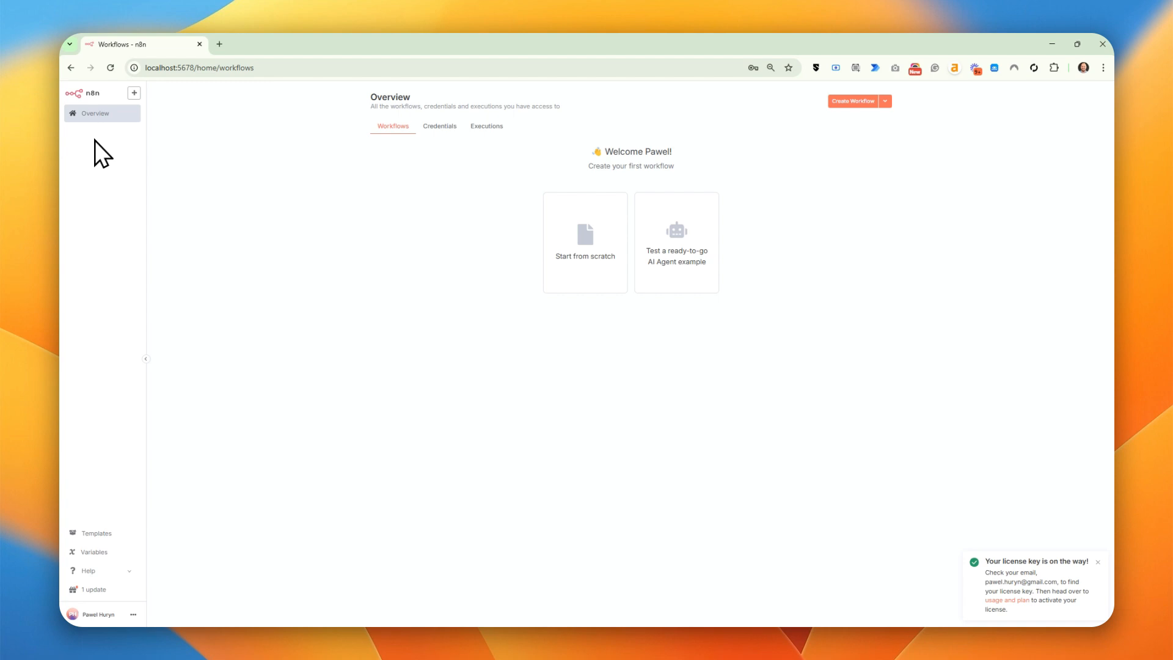
mouse_move(100, 305)
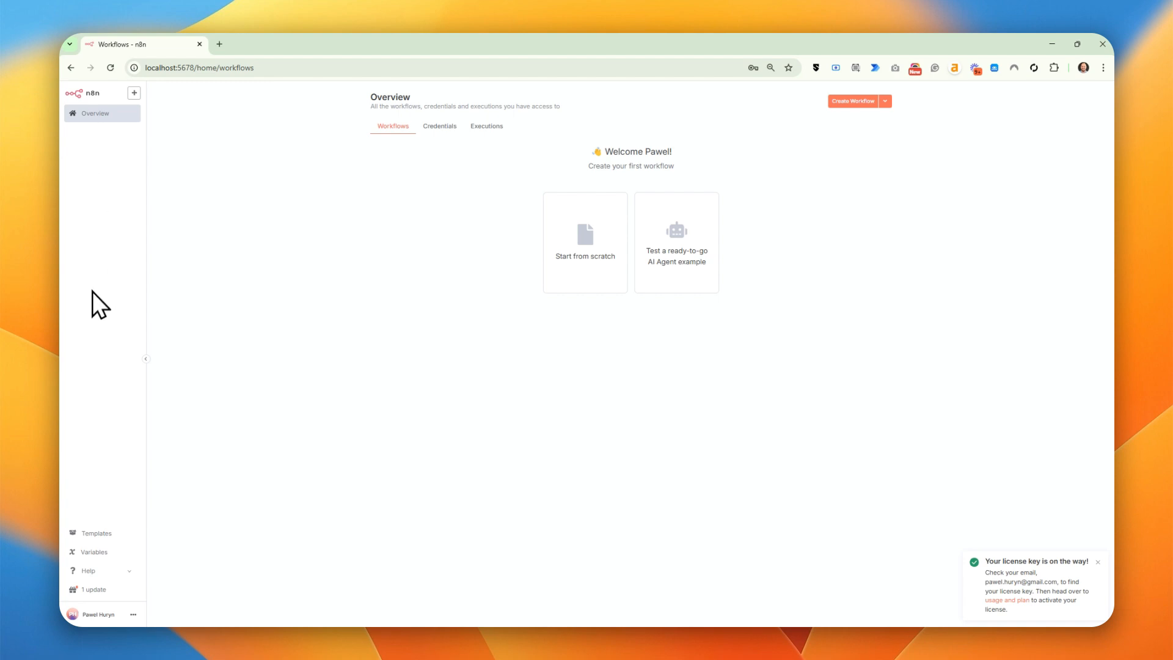
Go to n8n Settings and open the Community nodes page.
click(1008, 600)
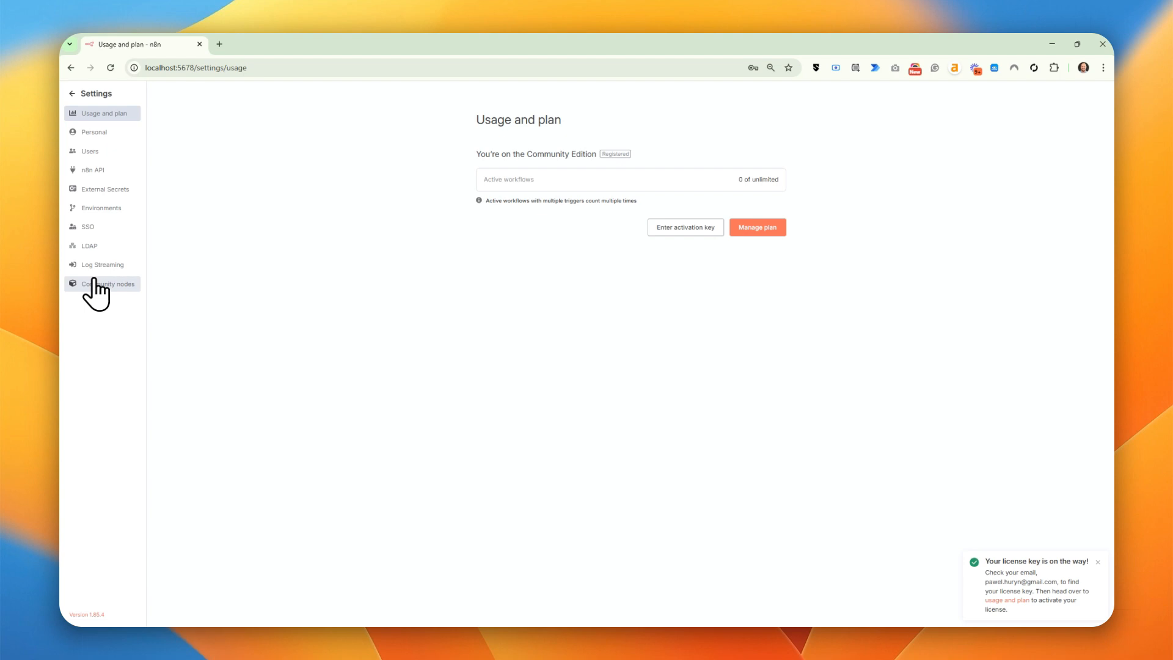
click(108, 284)
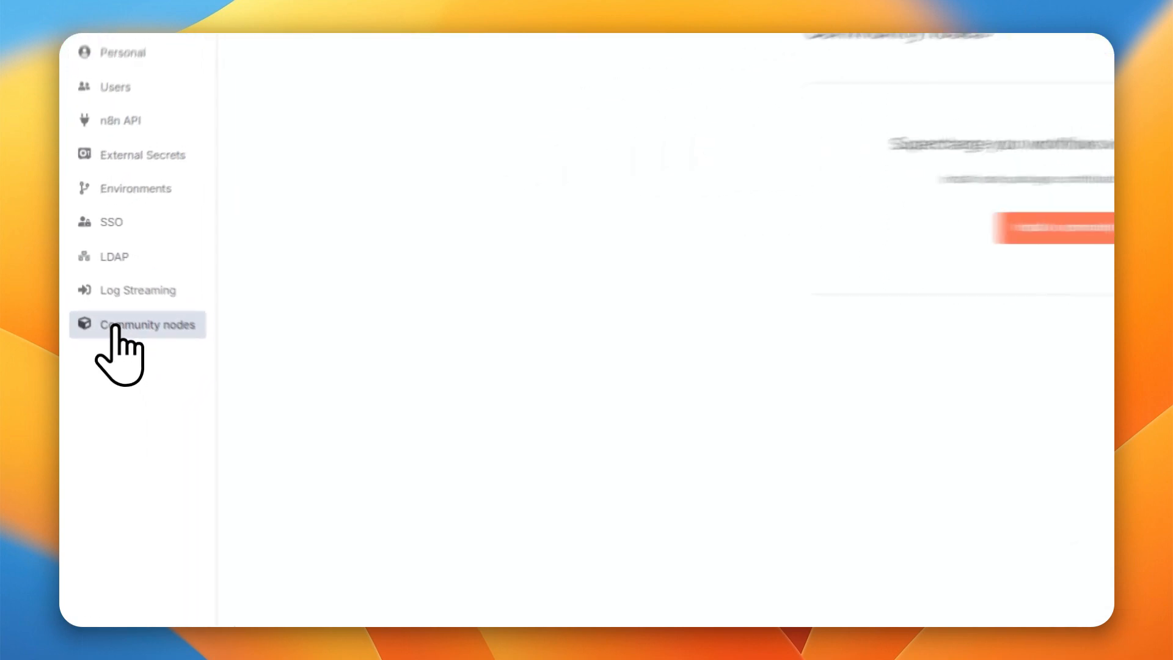
click(150, 324)
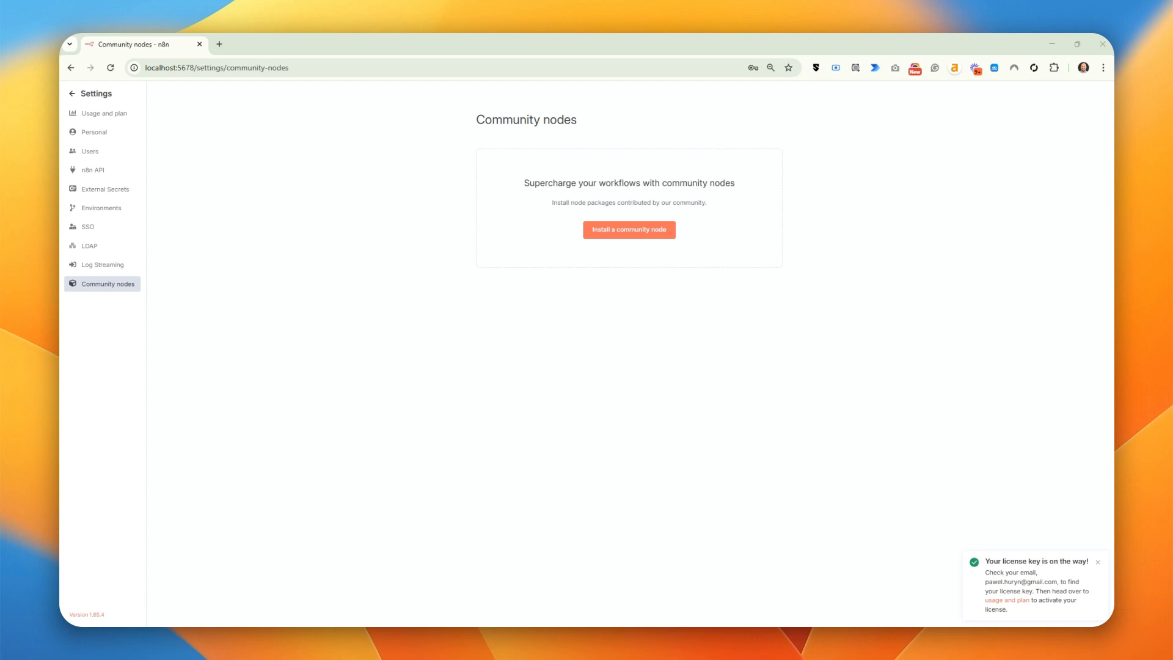
mouse_move(629, 230)
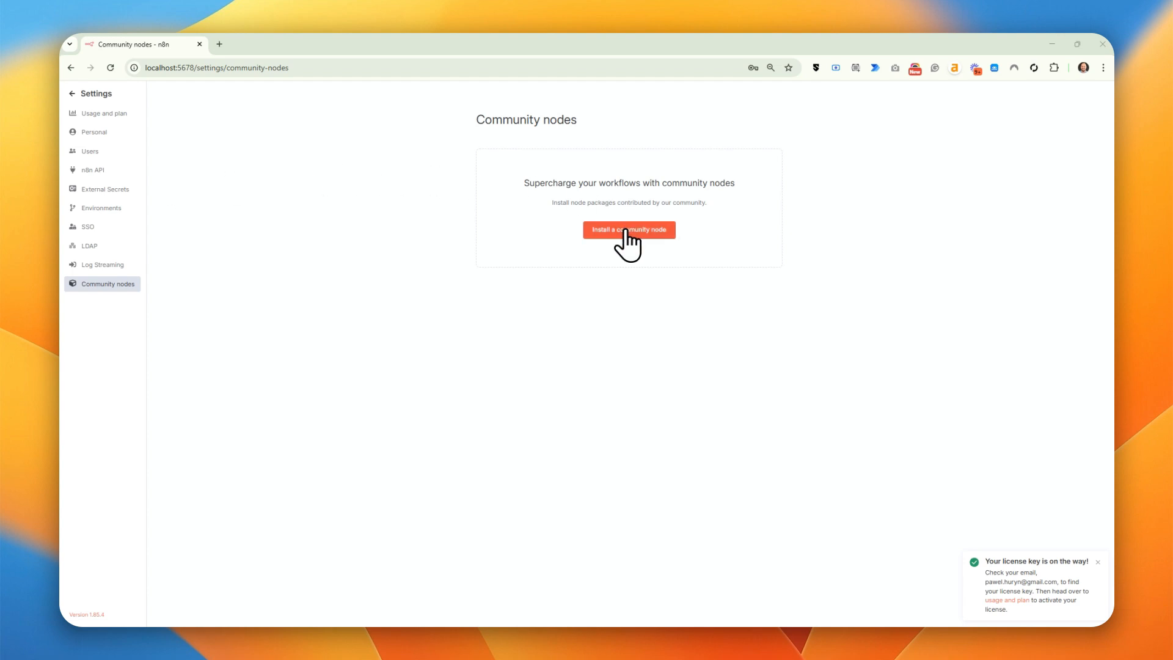
Search npm for 'mcp' community nodes and choose the n8n-nodes-mcp package to install.
click(628, 230)
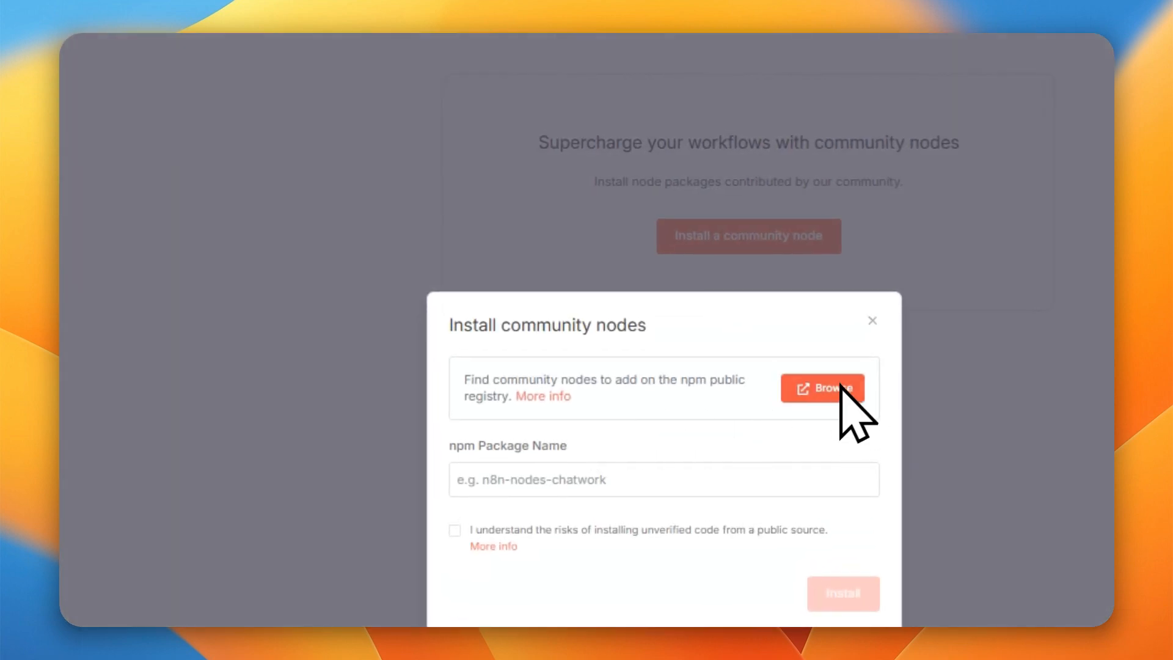
click(822, 389)
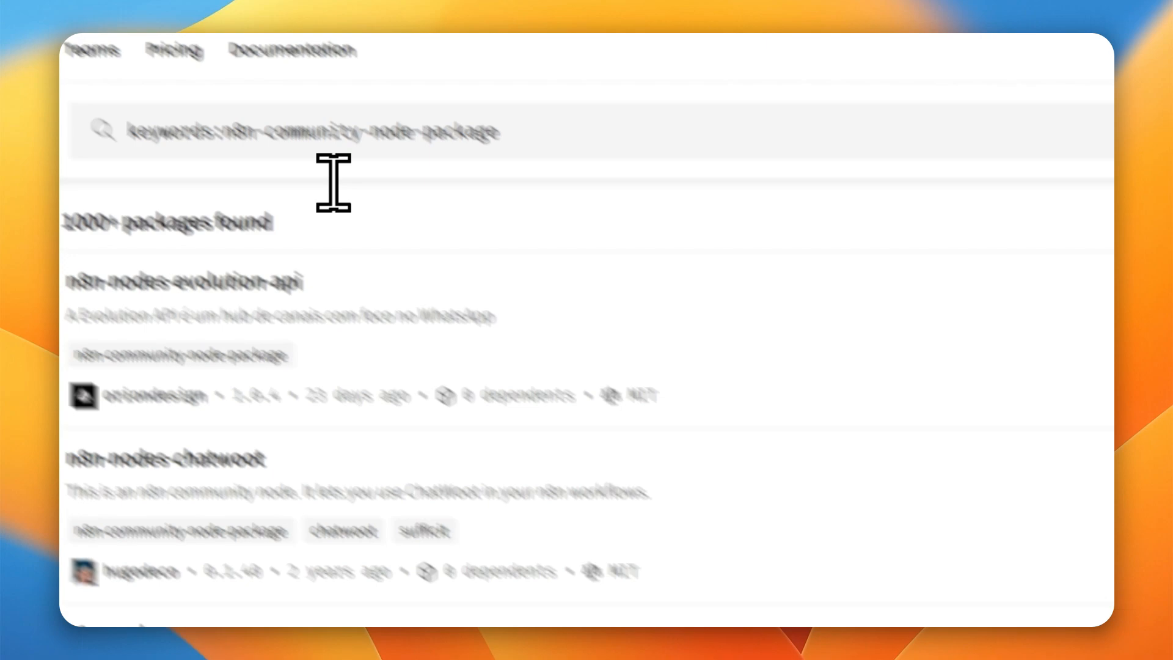
text(mcp)
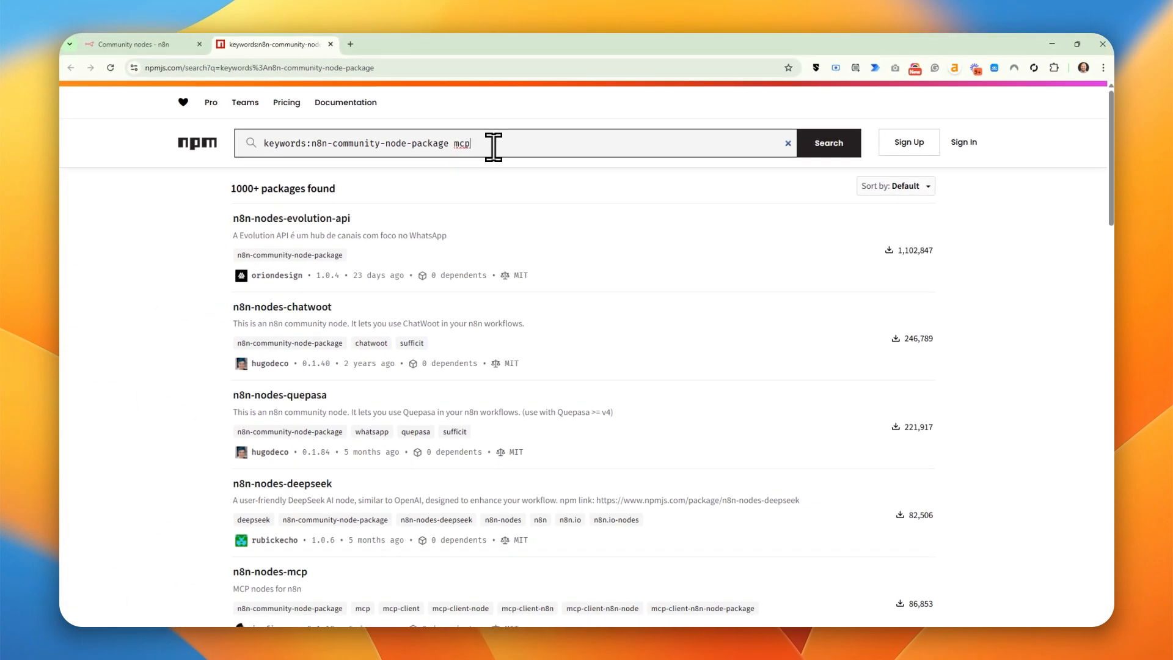
mouse_move(487, 169)
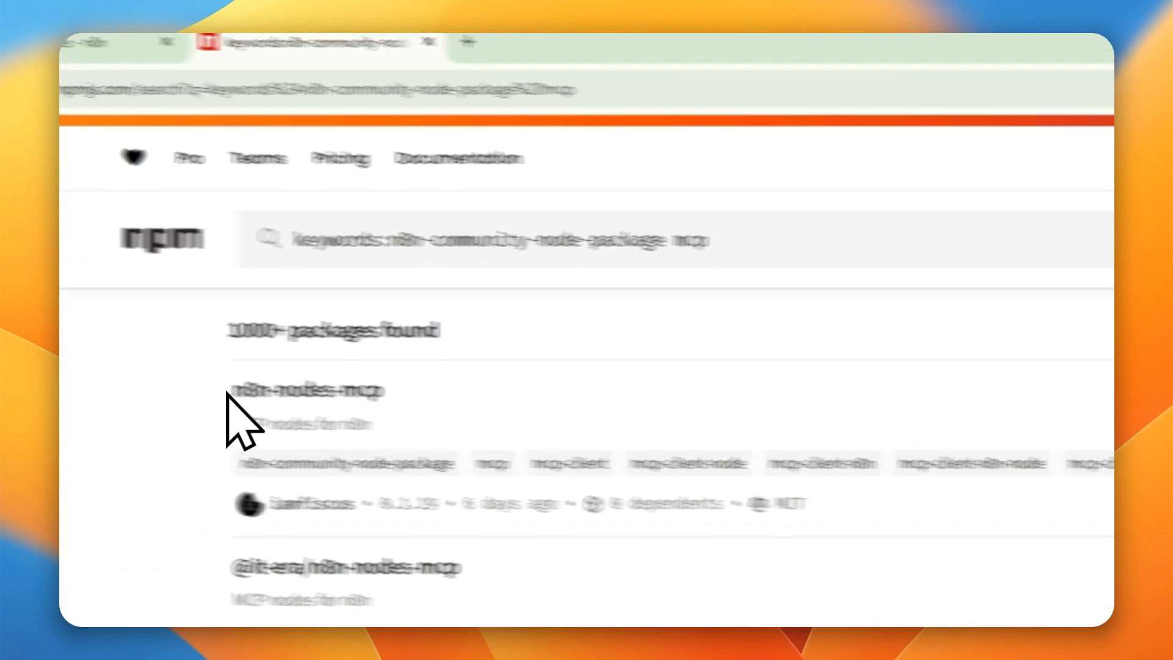
click(202, 55)
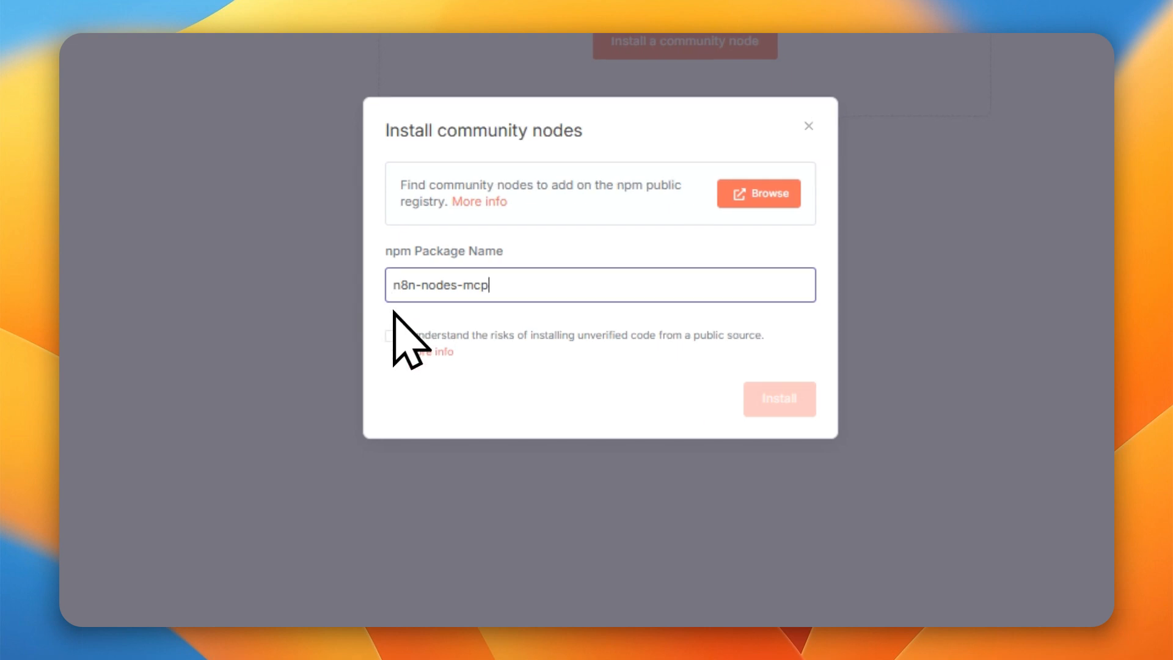
Acknowledge the unverified-code risk and install n8n-nodes-mcp.
click(390, 335)
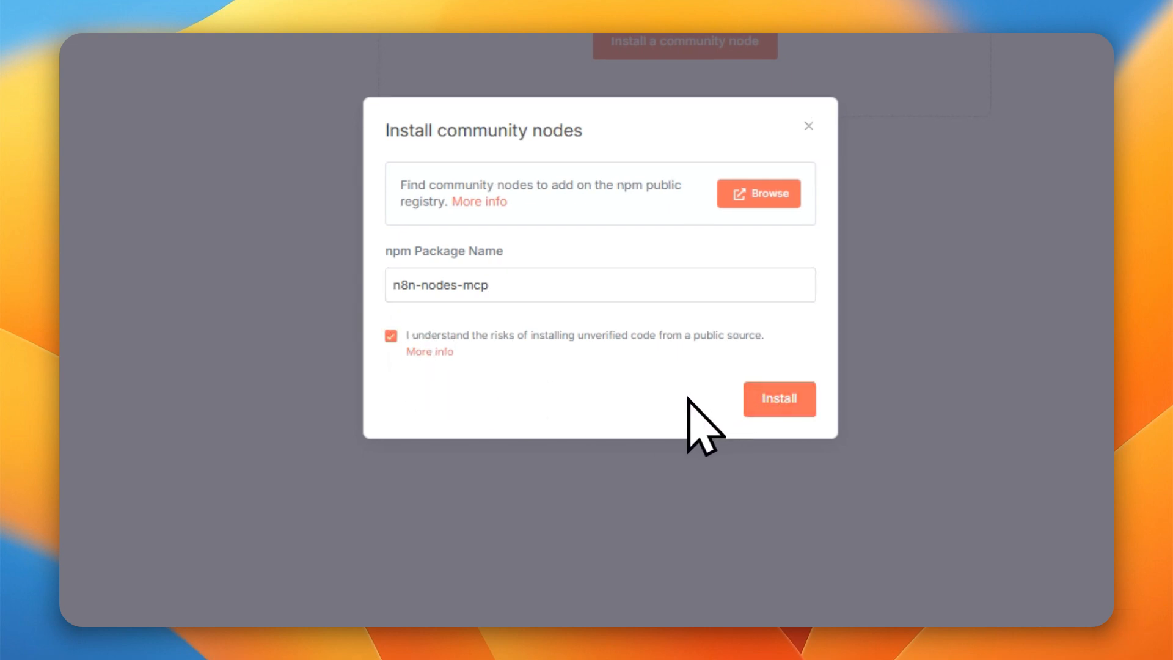
click(778, 398)
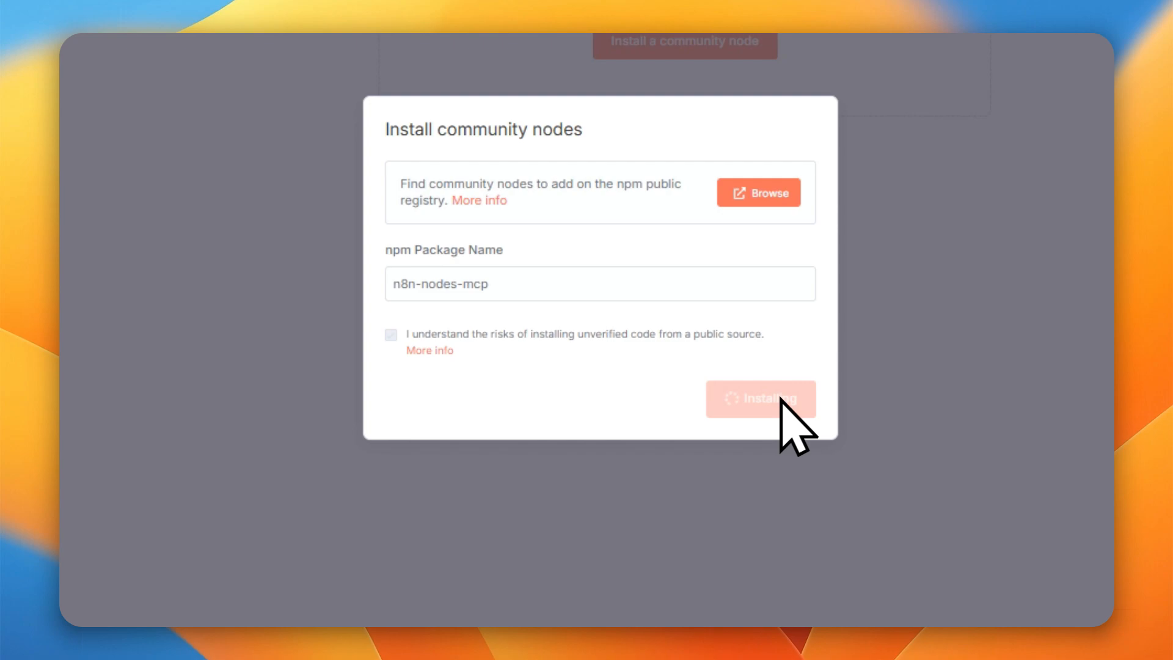
click(761, 399)
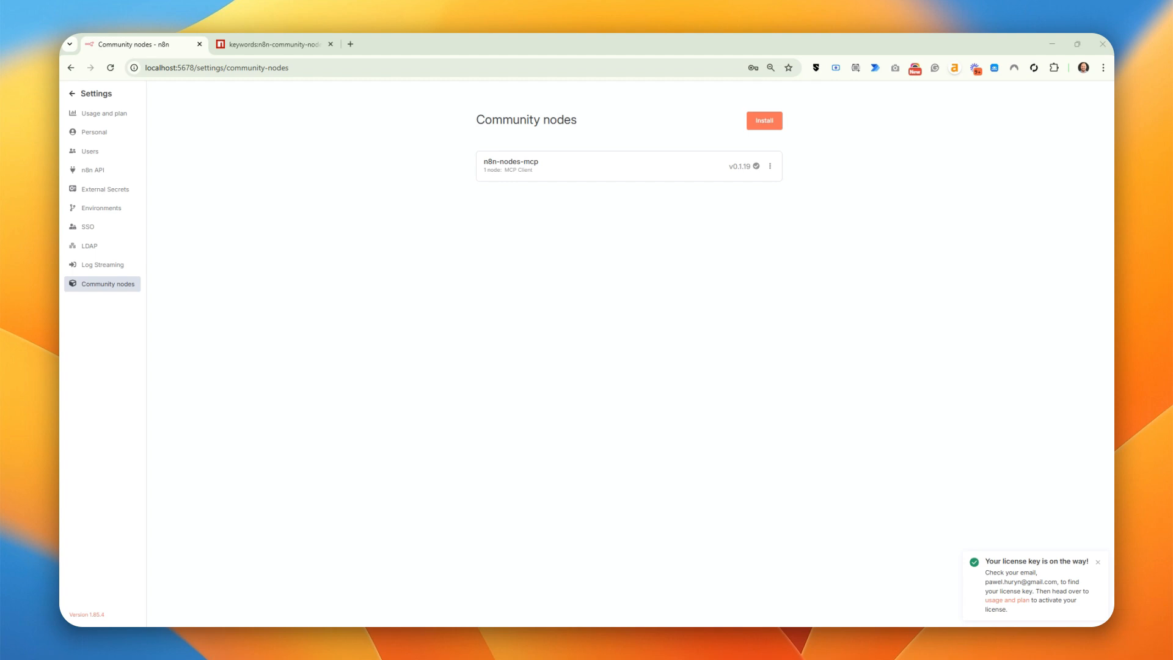
mouse_move(315, 274)
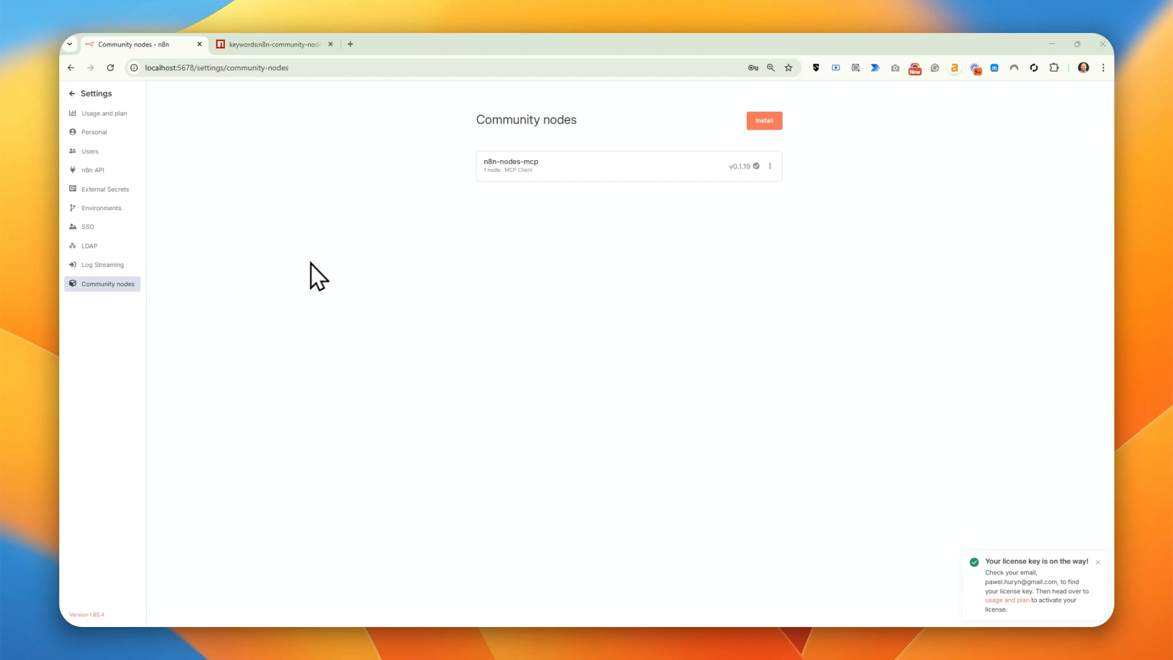
mouse_move(90, 93)
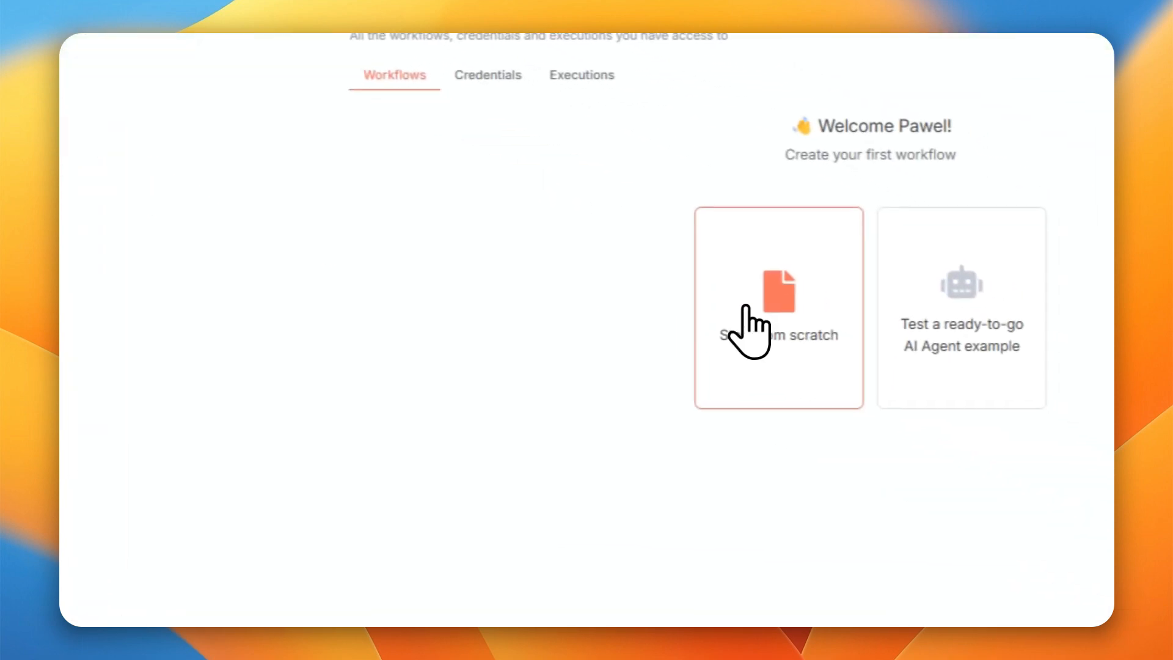
Create a blank workflow from scratch and list its trigger options.
click(778, 306)
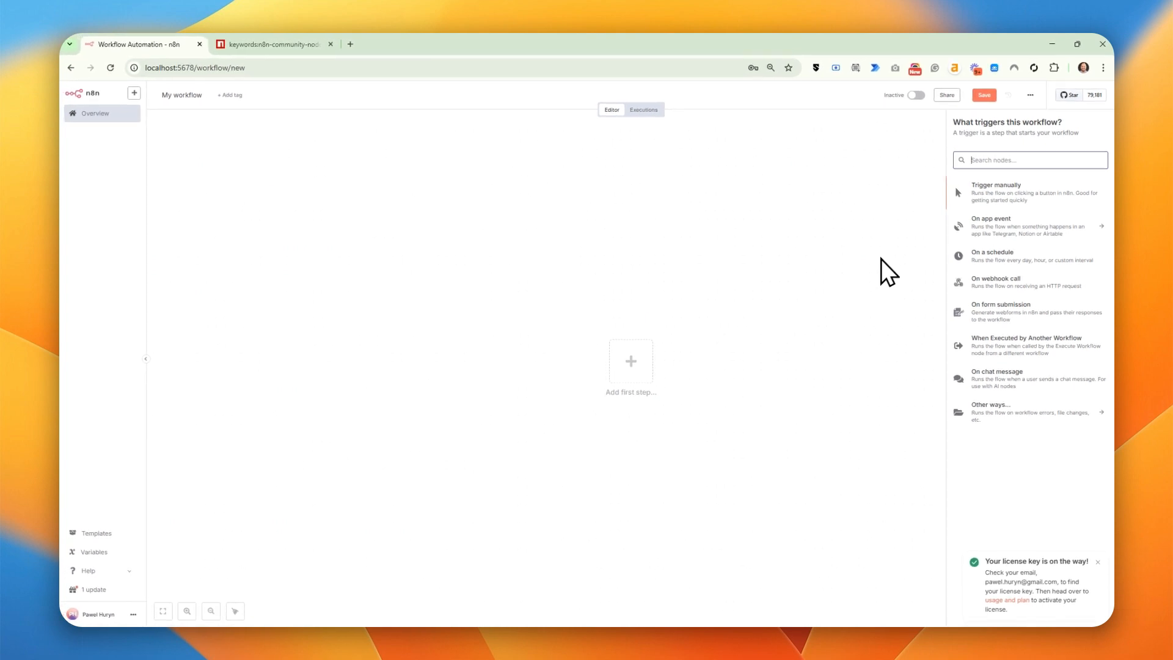
mouse_move(1020, 260)
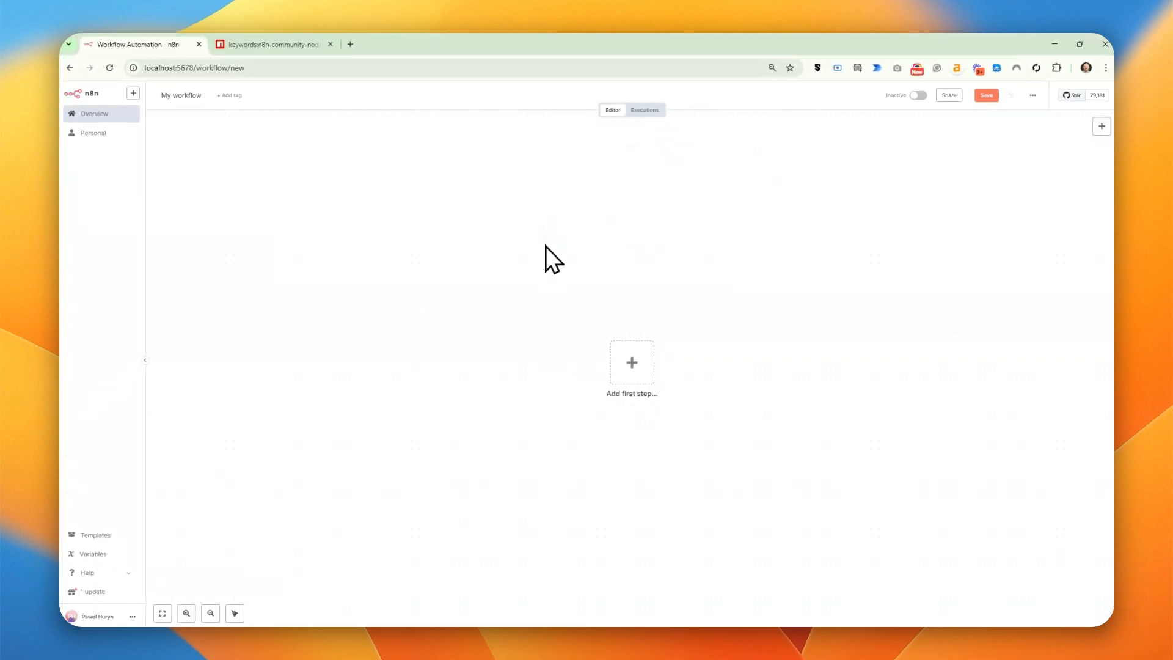
click(631, 363)
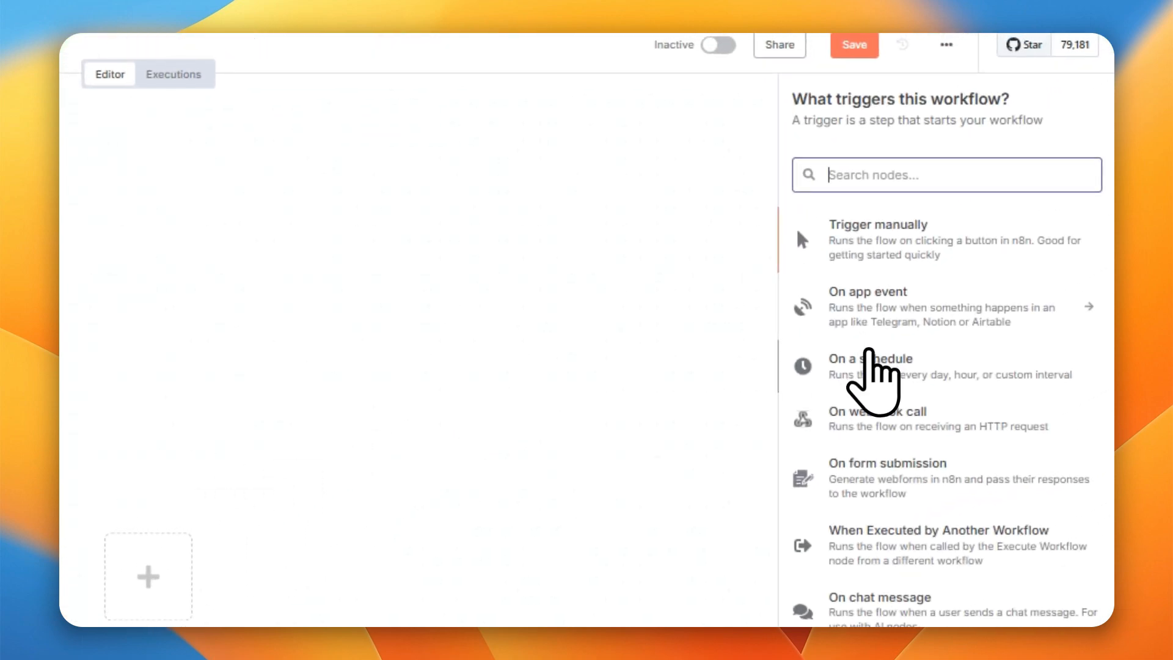
Add an On chat message trigger and attach the MCP Client Tool to the AI Agent.
click(880, 597)
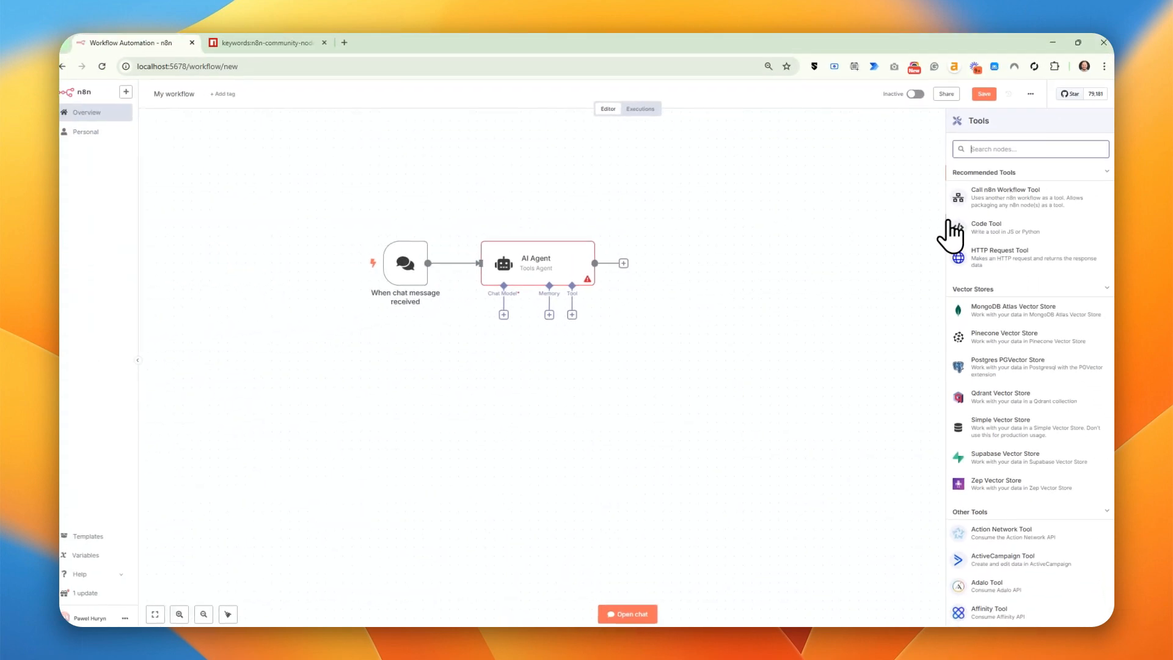
text(mcp)
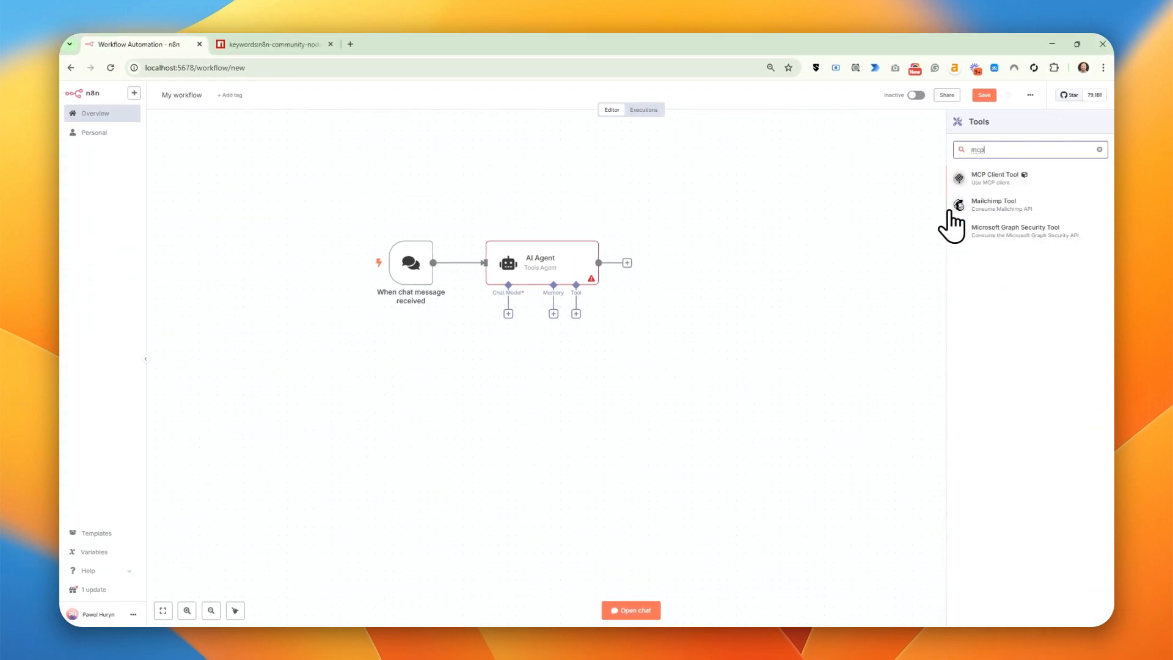
click(994, 177)
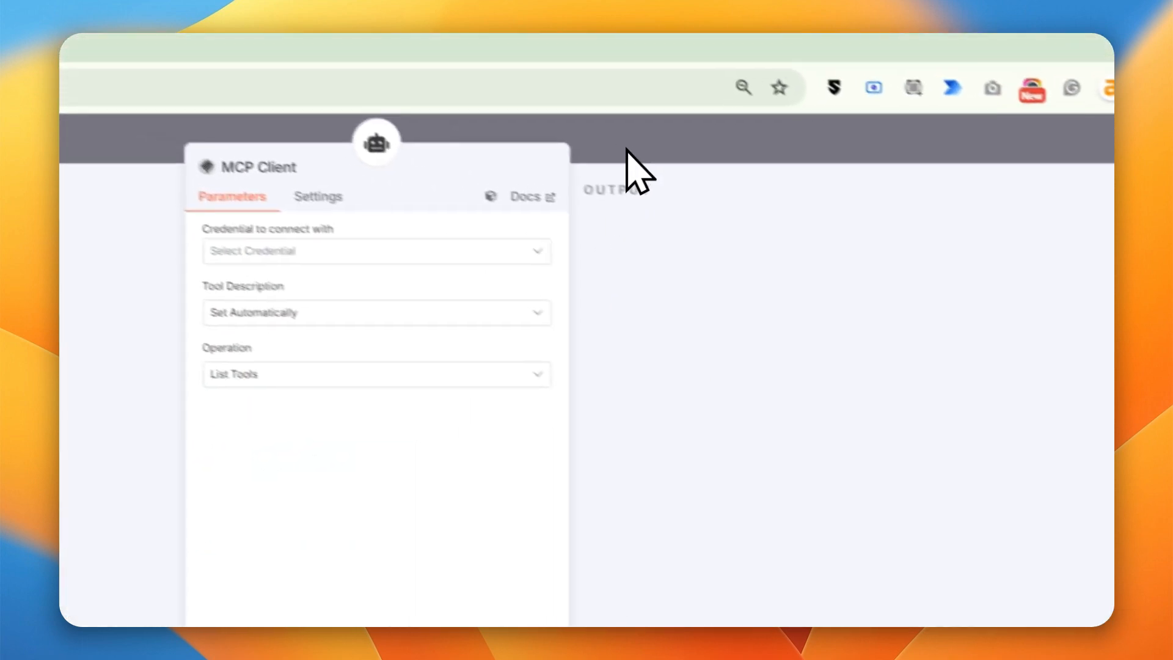